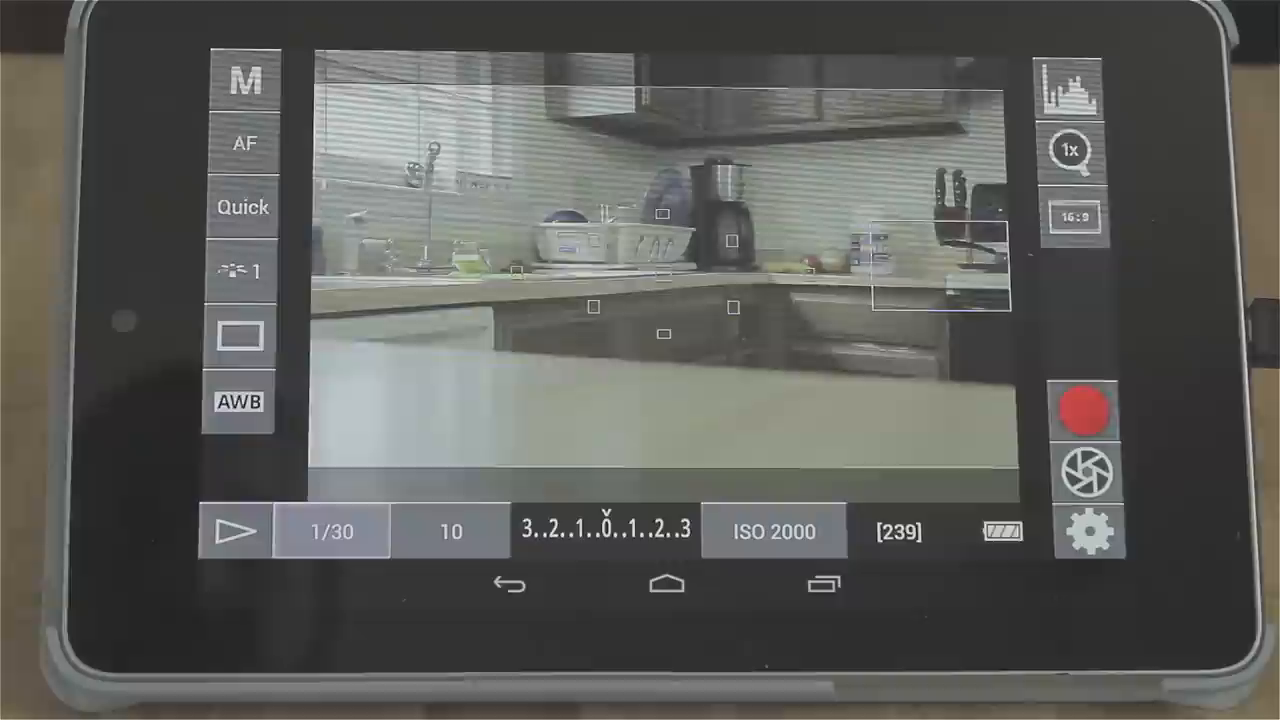
Step: Set the shutter speed to 1/60 from the shutter picker
left_click(332, 530)
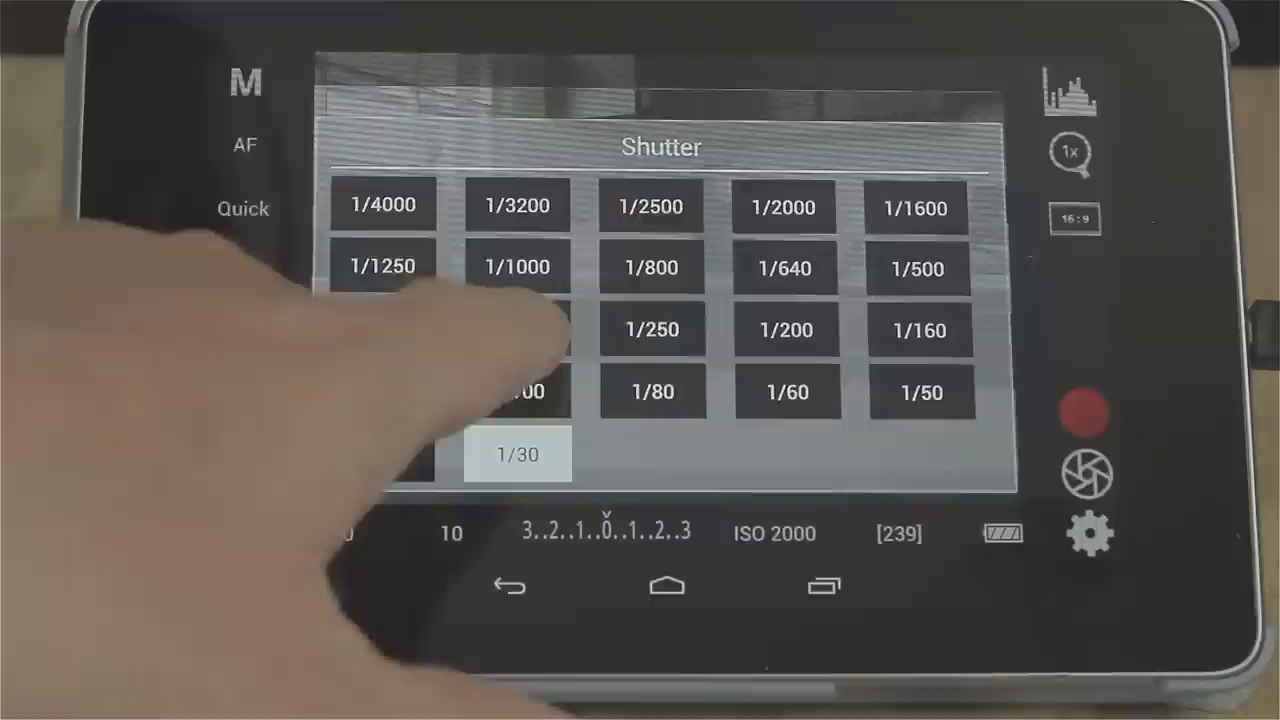
left_click(516, 328)
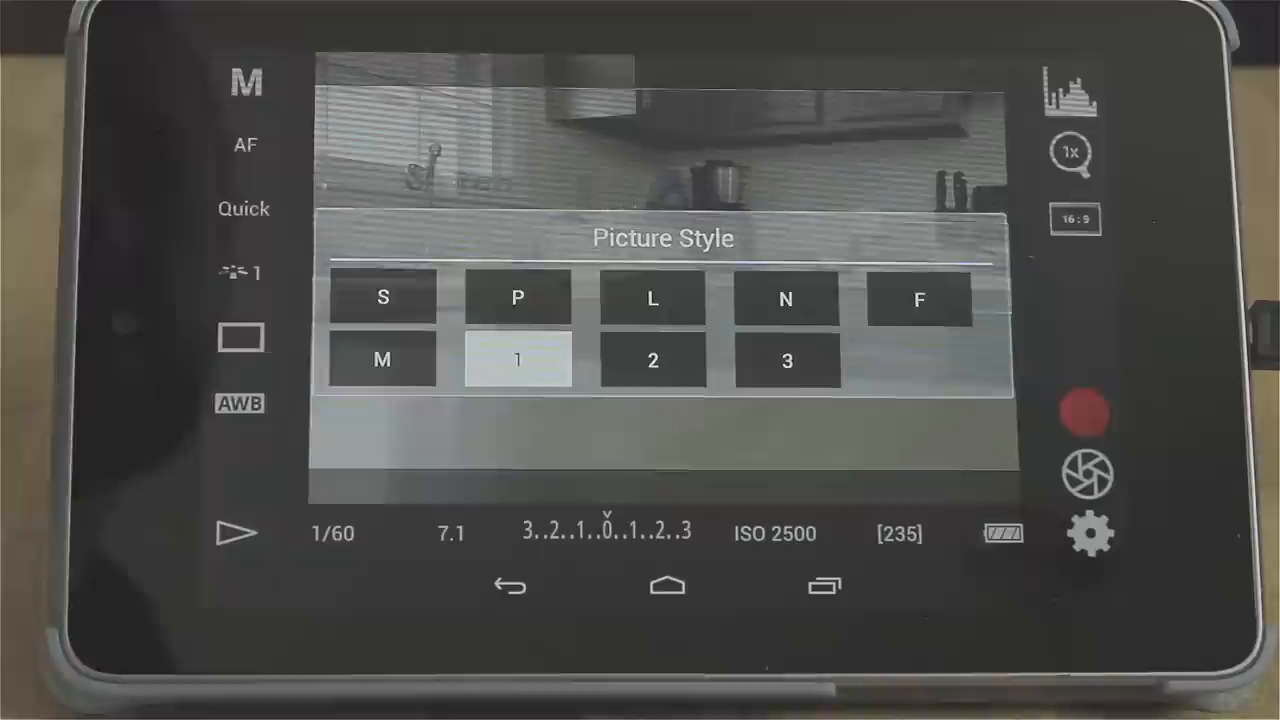
Step: Choose picture style user setting 1 and set auto-focus mode to Quick
left_click(244, 144)
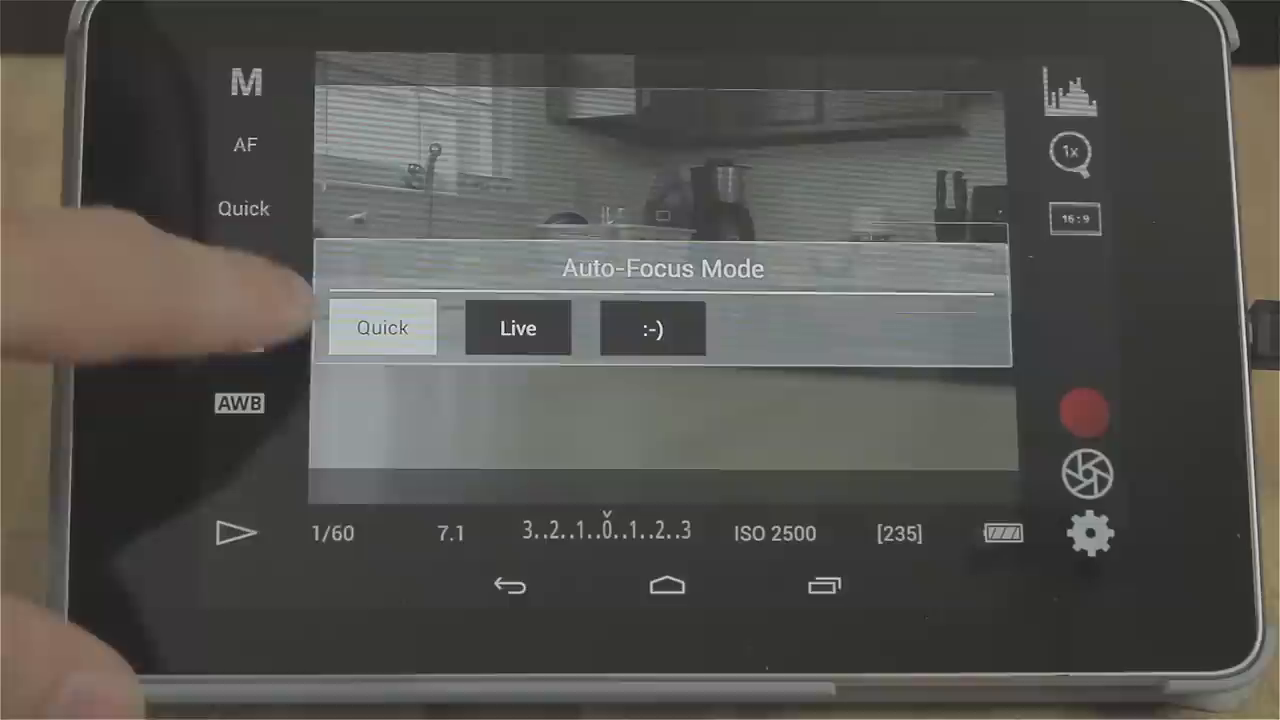
left_click(382, 328)
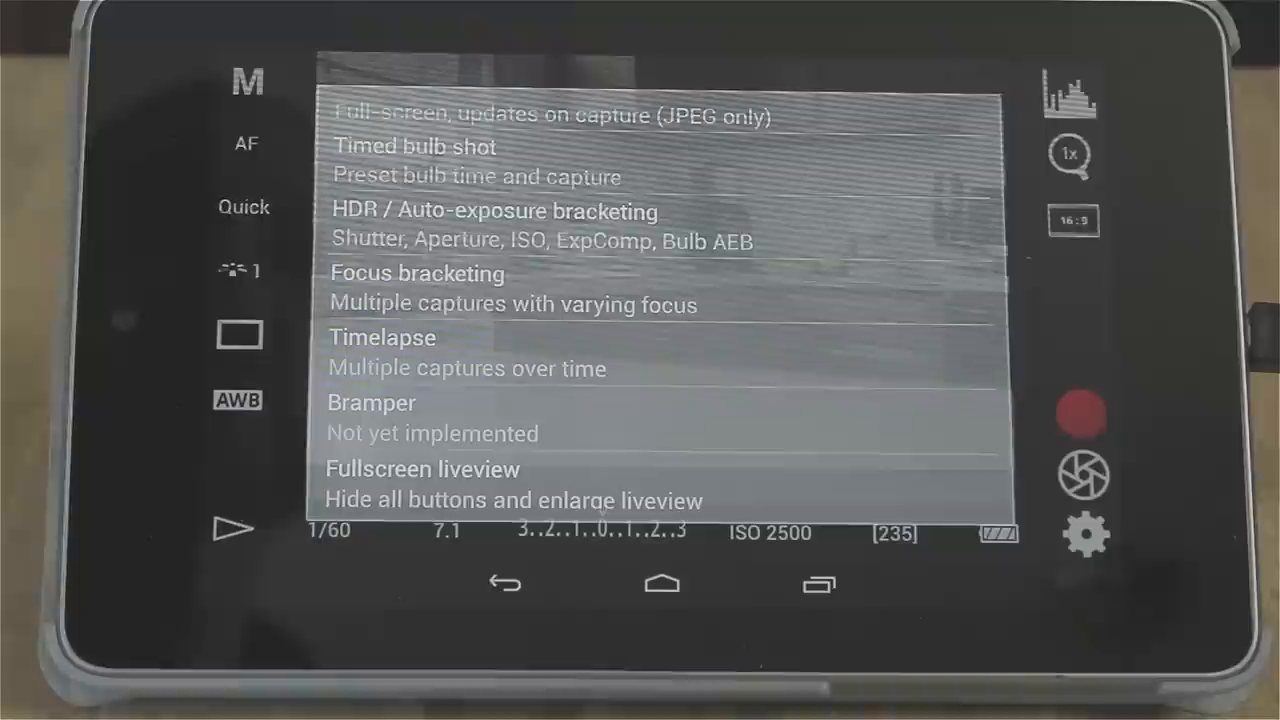
Step: Scroll the settings list down to the Wi-Fi passthrough and camera configuration entries
scroll("down", 3)
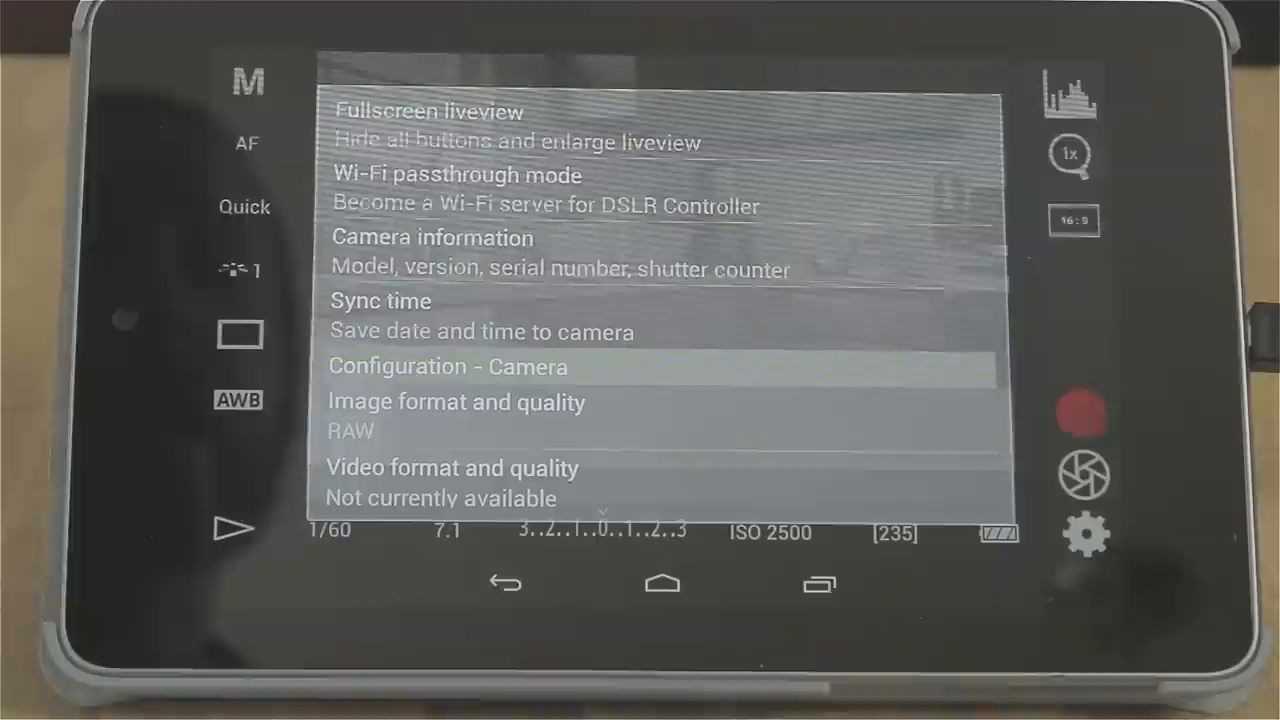
left_click(432, 238)
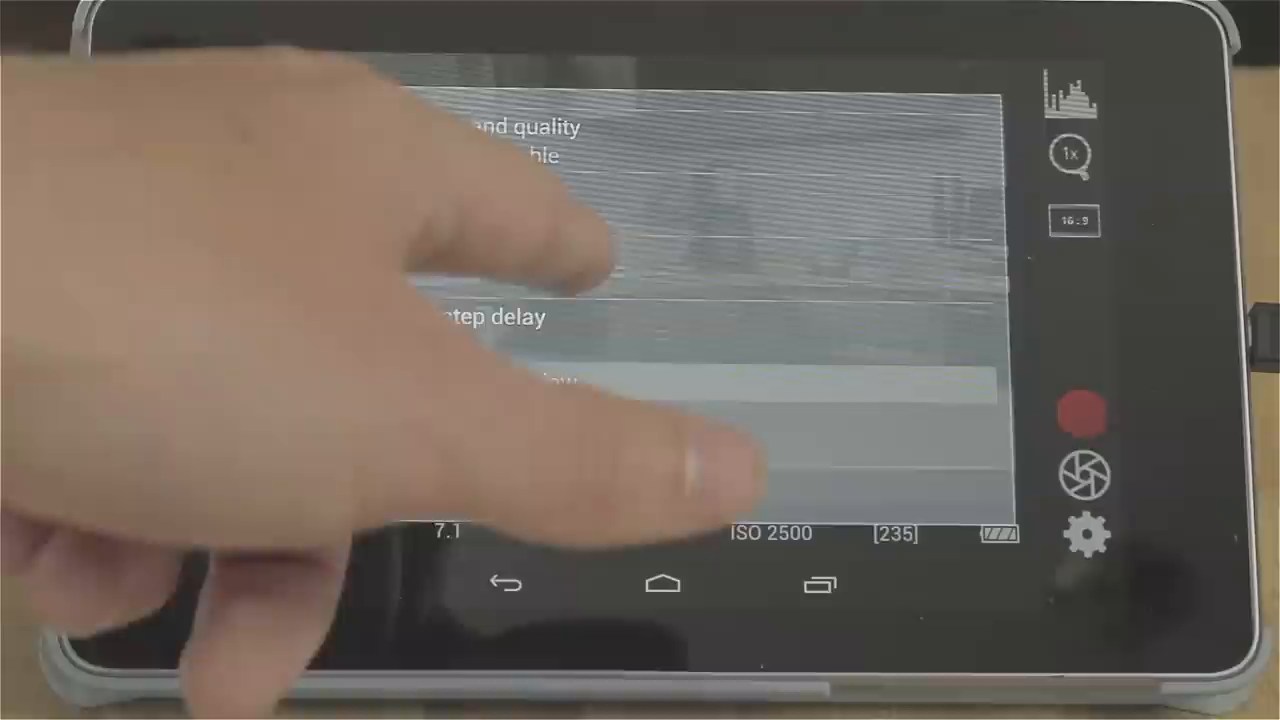
scroll("down", 3)
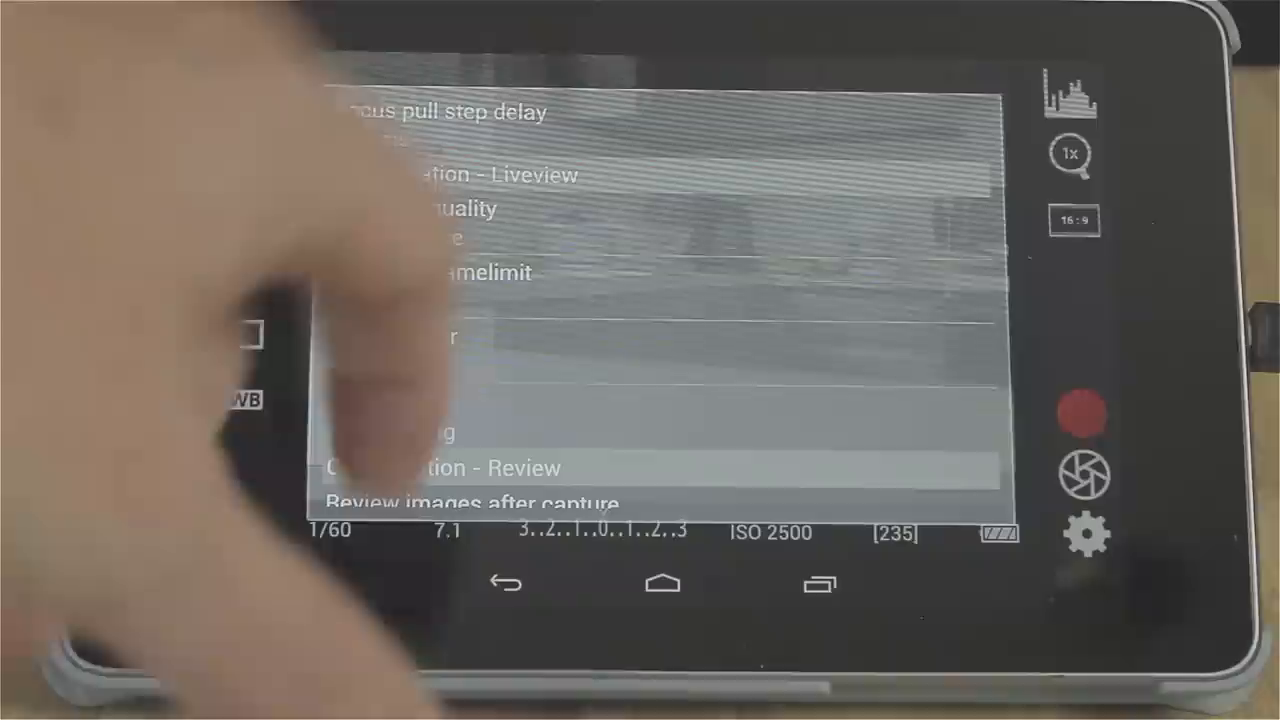
Step: Set the liveview Renderer framelimit by choosing one of the 15/24/30 fps options
left_click(460, 272)
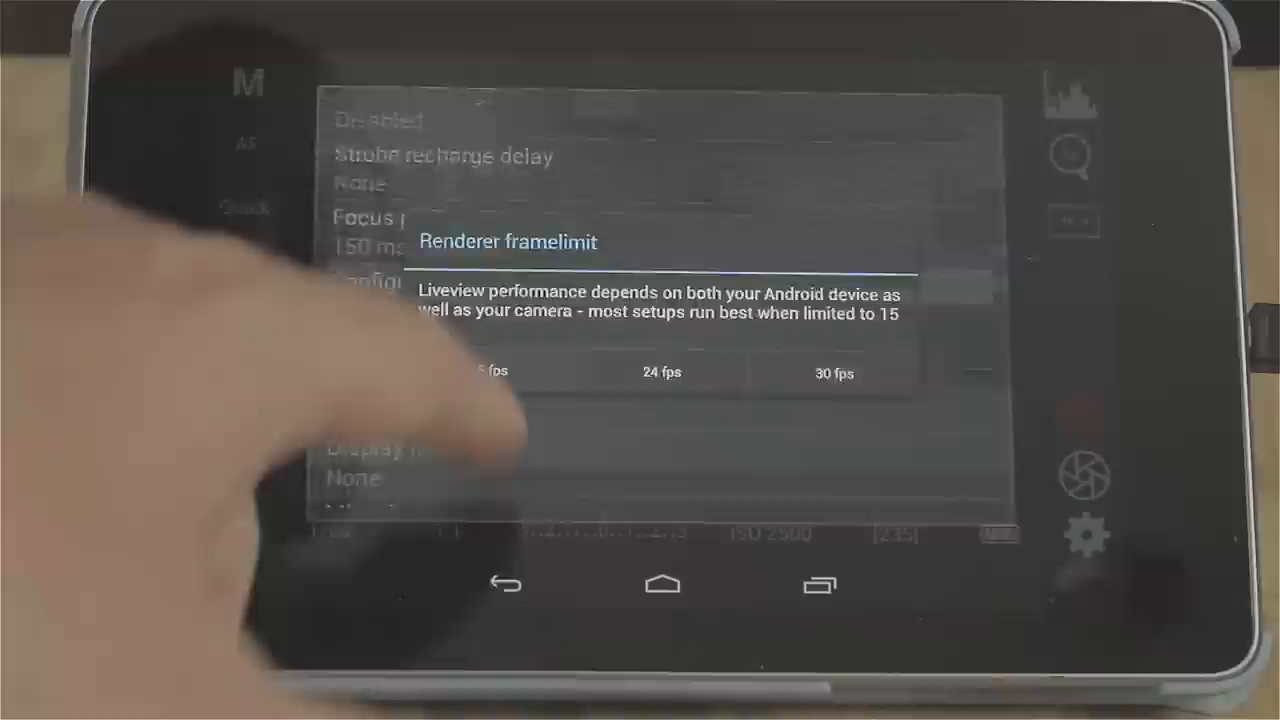
left_click(488, 372)
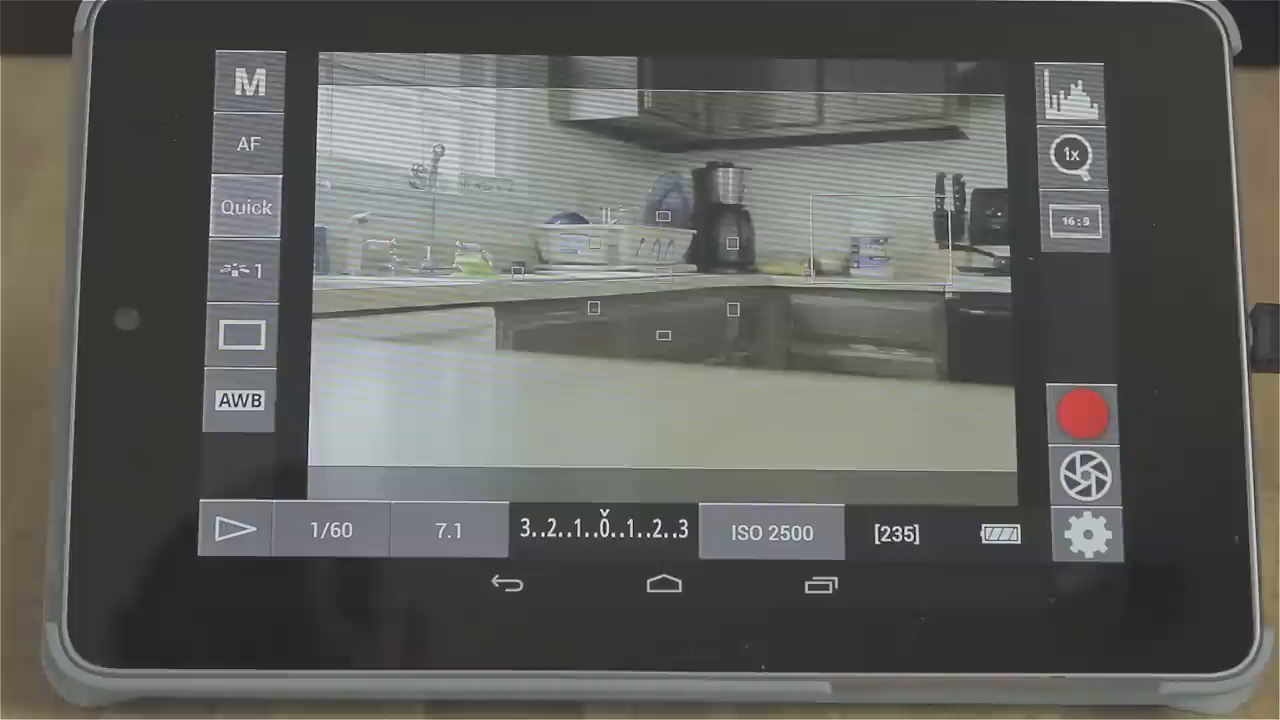
Step: Leave DSLR Controller for the Android home screen via the Home button
left_click(664, 584)
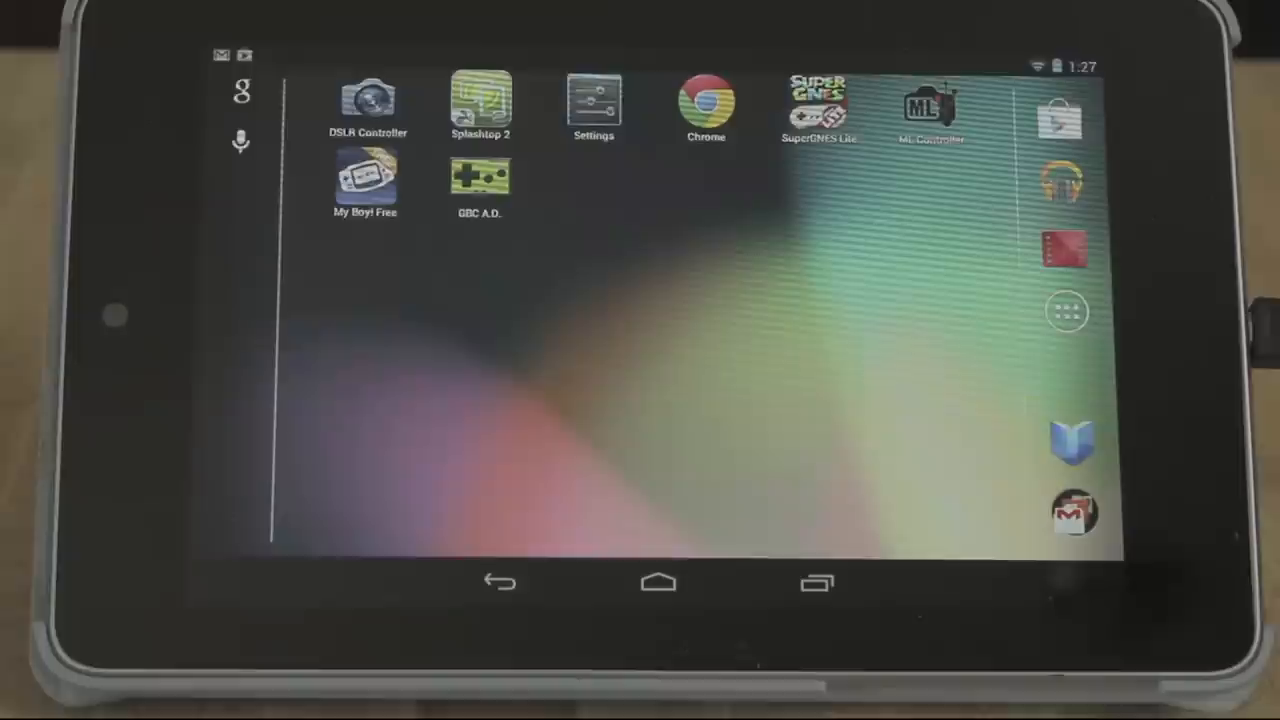